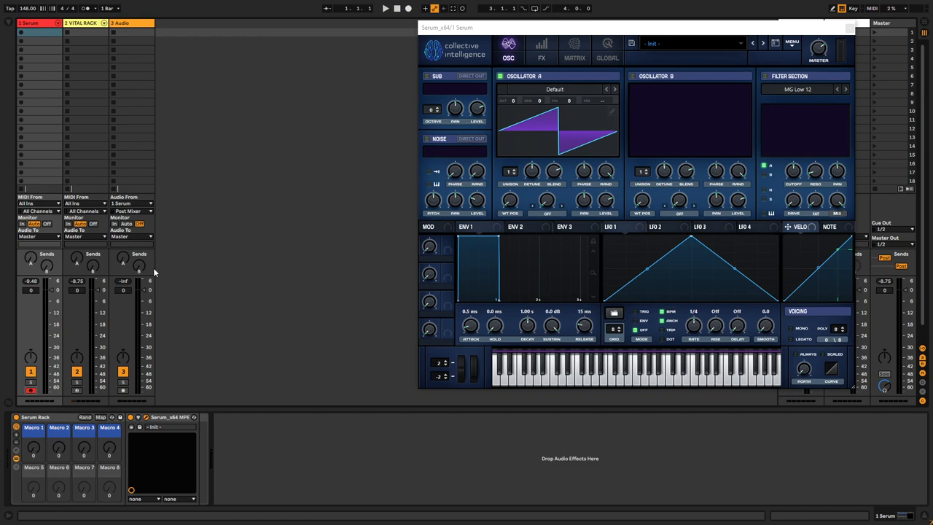
{"action": "mouse_move", "coordinate": [204, 324]}
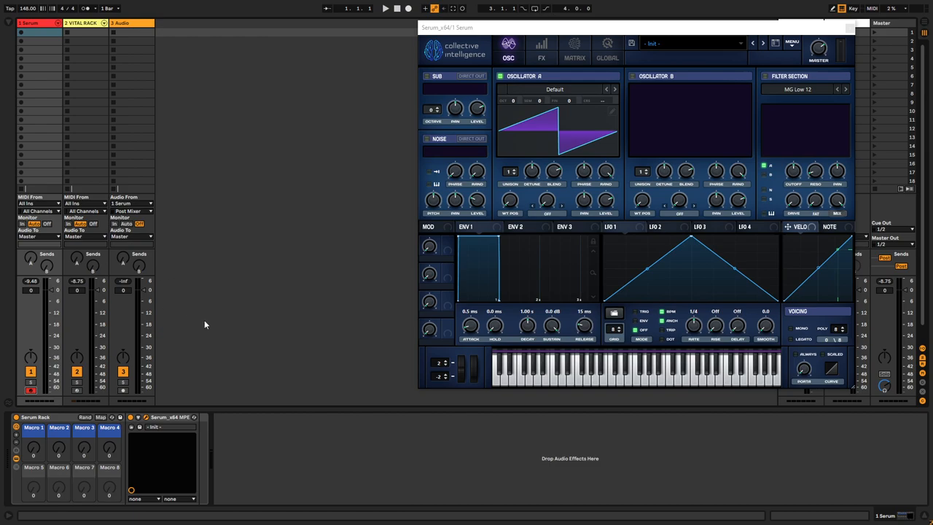
{"action": "mouse_move", "coordinate": [452, 242]}
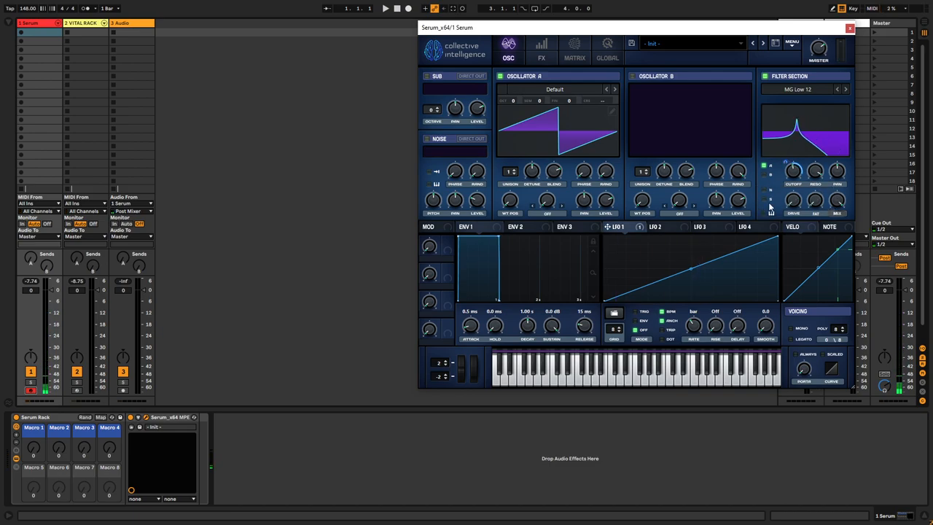
Resample the filter sweep into Oscillator A and bring its frames up in the wavetable editor
{"action": "left_click", "coordinate": [791, 42]}
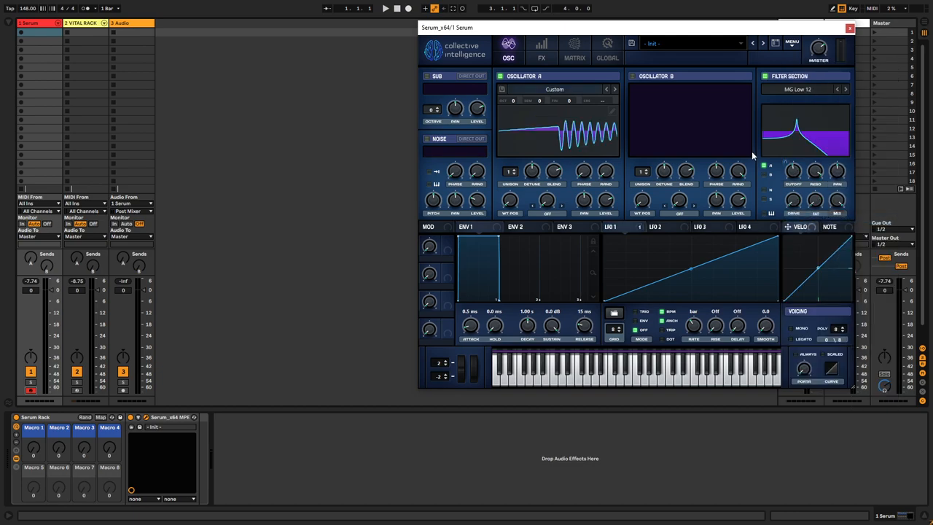
{"action": "left_click_drag", "start_coordinate": [509, 201], "coordinate": [510, 197]}
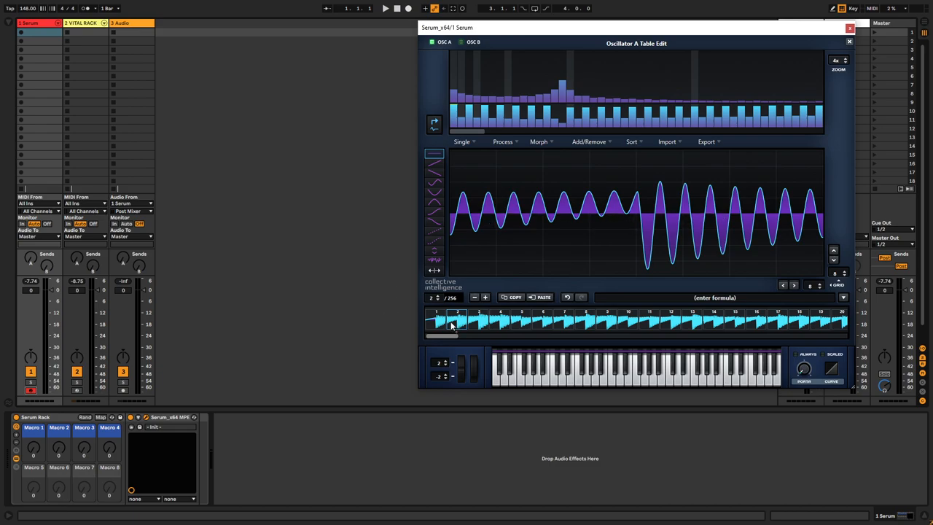
{"action": "left_click", "coordinate": [588, 142]}
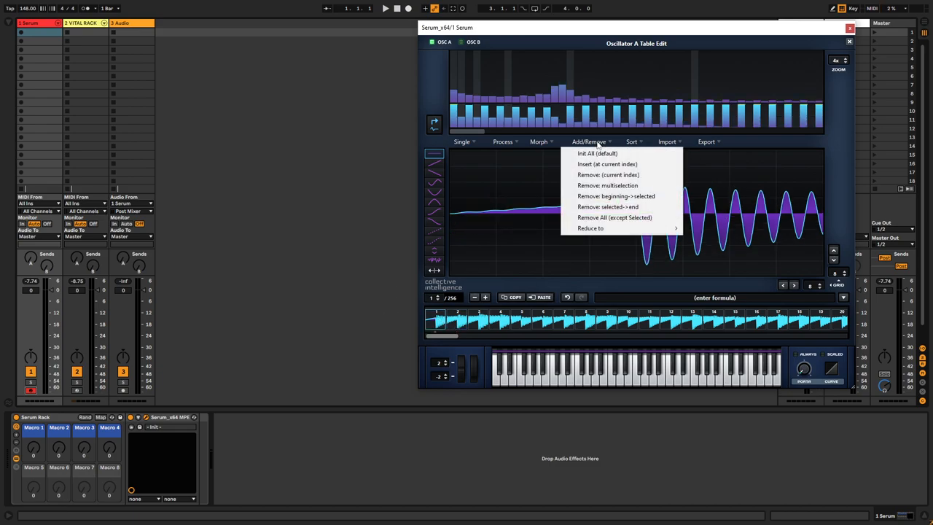
{"action": "mouse_move", "coordinate": [612, 175]}
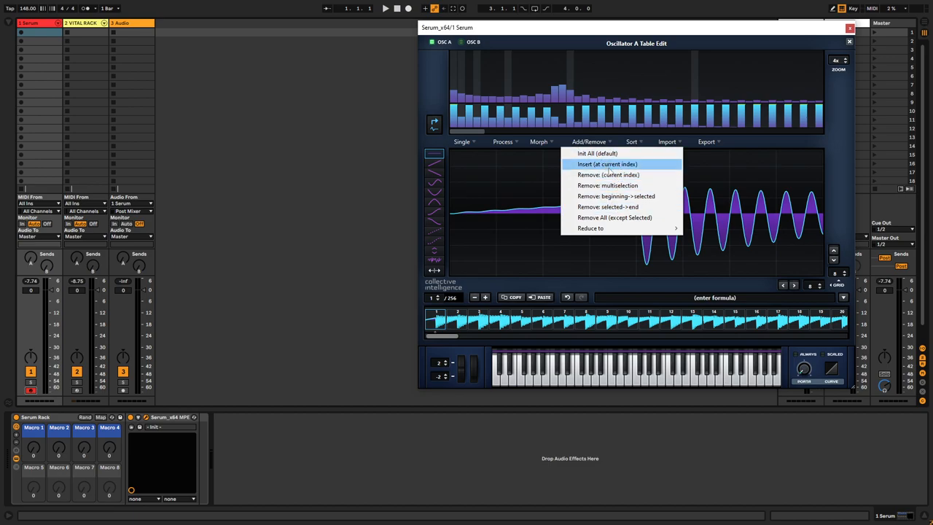
{"action": "left_click", "coordinate": [848, 27]}
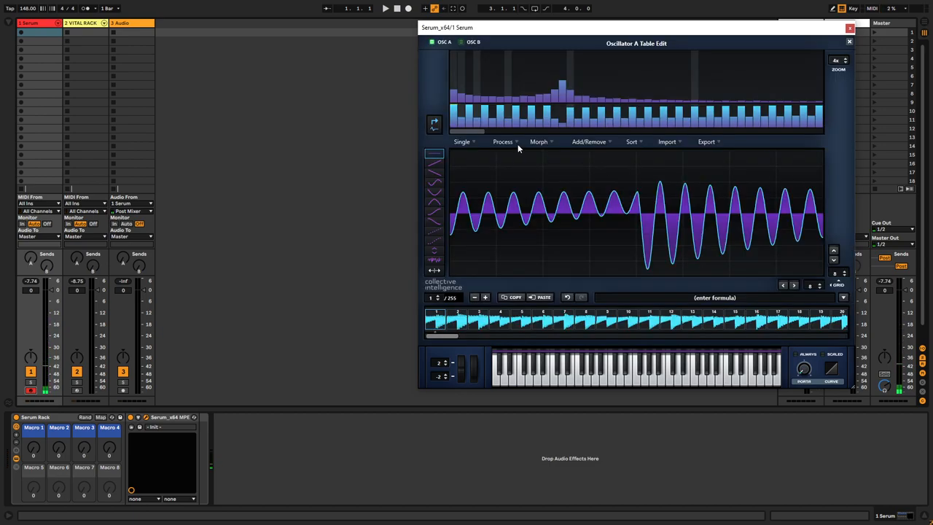
Reverse the entire table order via the Sort options and close the editor
{"action": "left_click", "coordinate": [502, 141]}
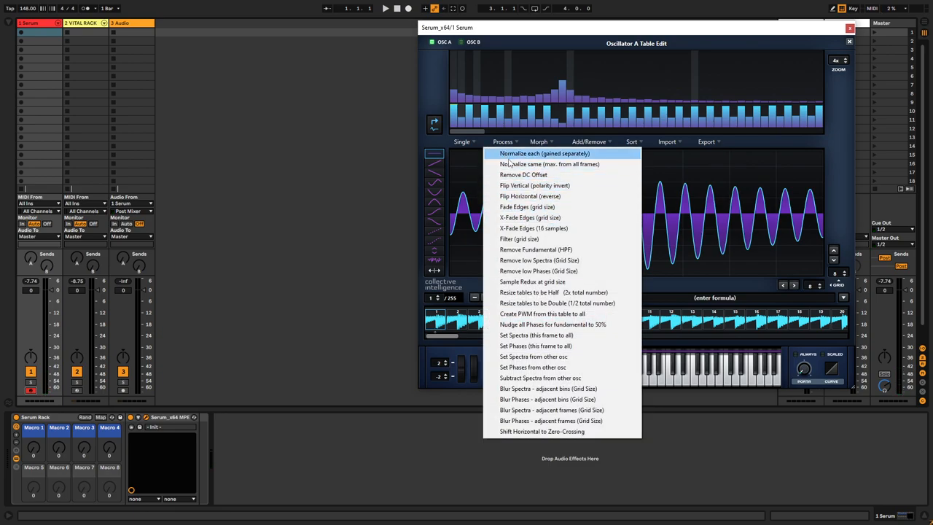
{"action": "left_click", "coordinate": [631, 141]}
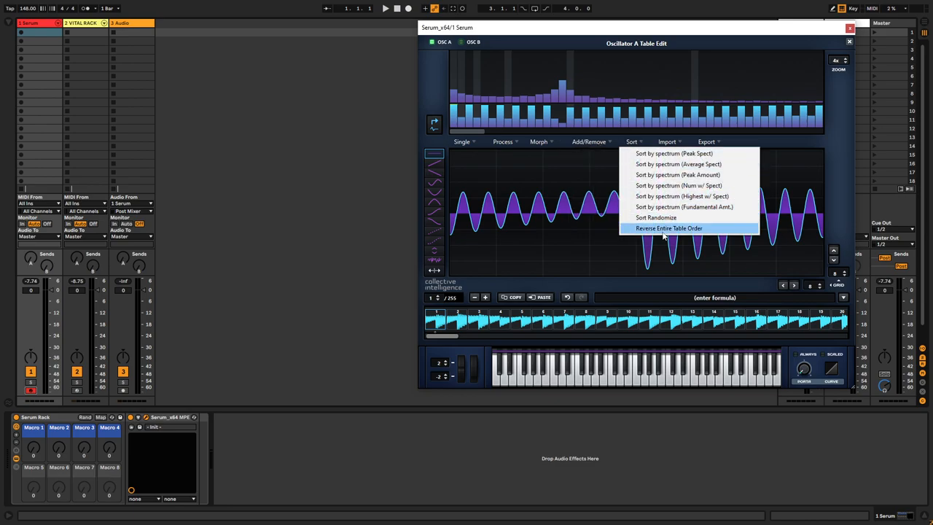
{"action": "left_click", "coordinate": [667, 227]}
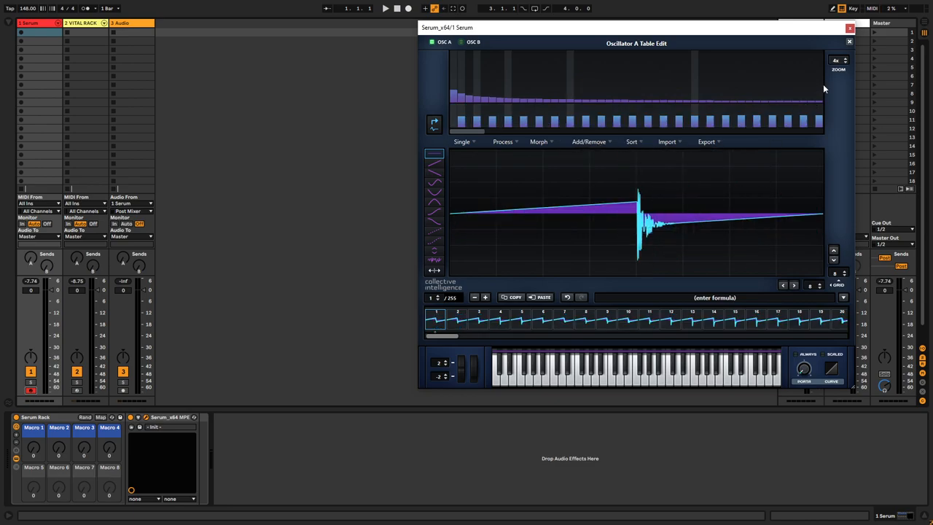
{"action": "left_click", "coordinate": [848, 44]}
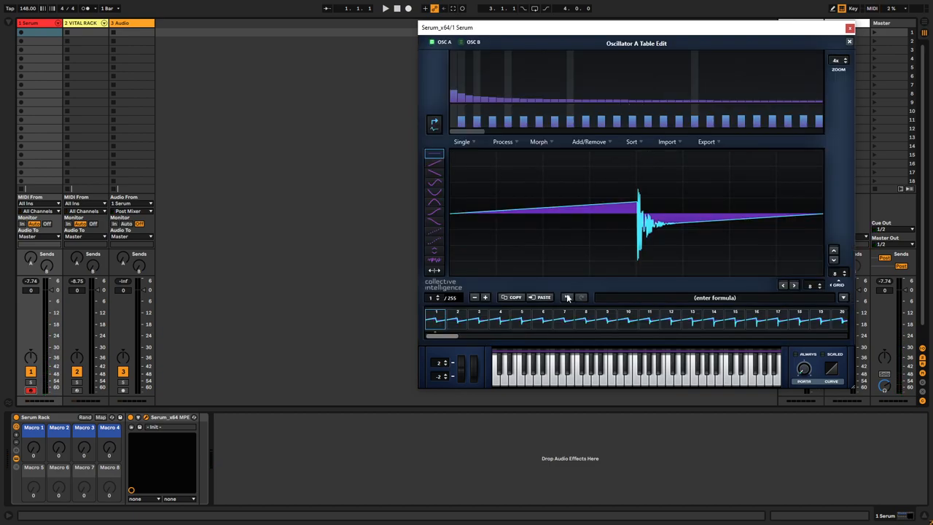
{"action": "left_click", "coordinate": [848, 41]}
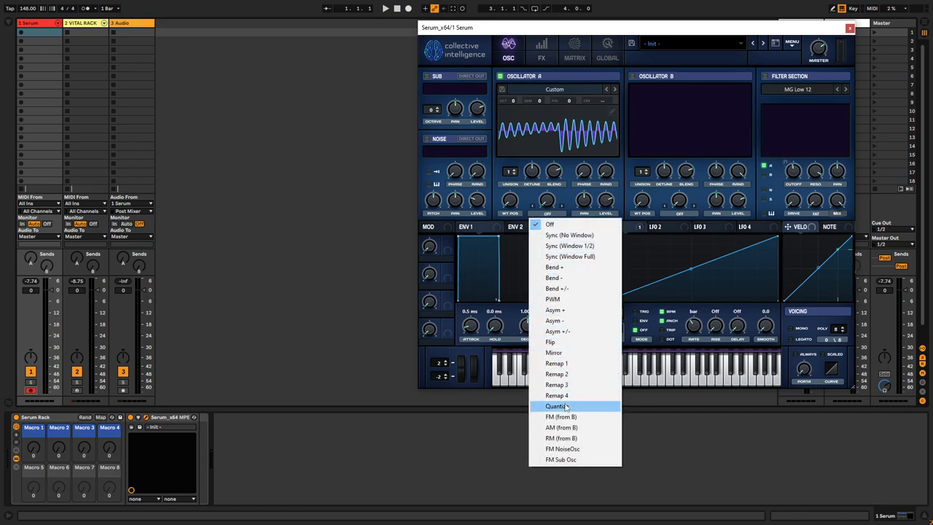
Set Oscillator A's warp mode to Quantize so its waveform turns stepped
{"action": "left_click", "coordinate": [558, 405]}
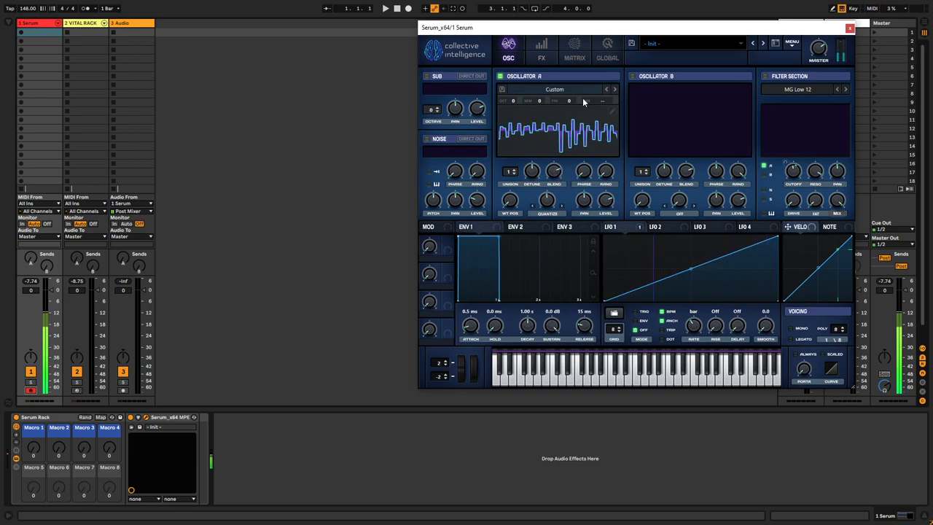
{"action": "mouse_move", "coordinate": [510, 201]}
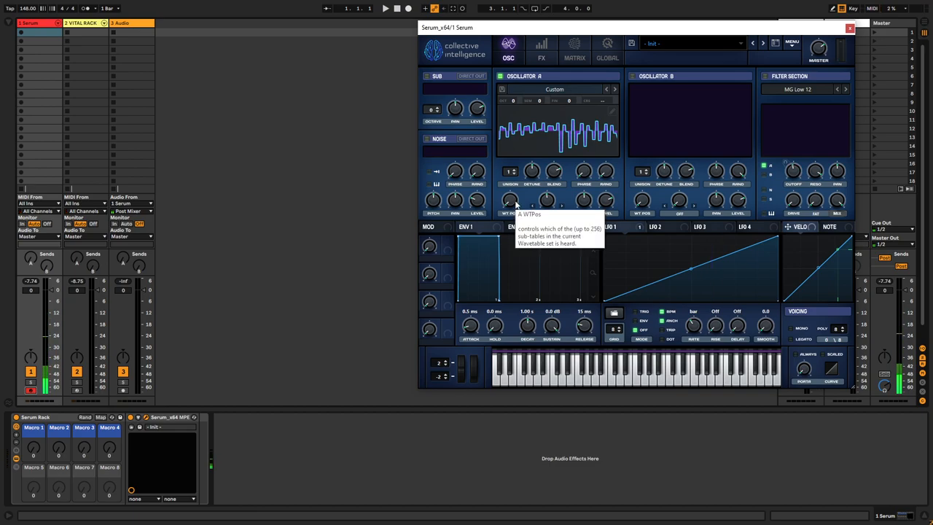
{"action": "mouse_move", "coordinate": [554, 153]}
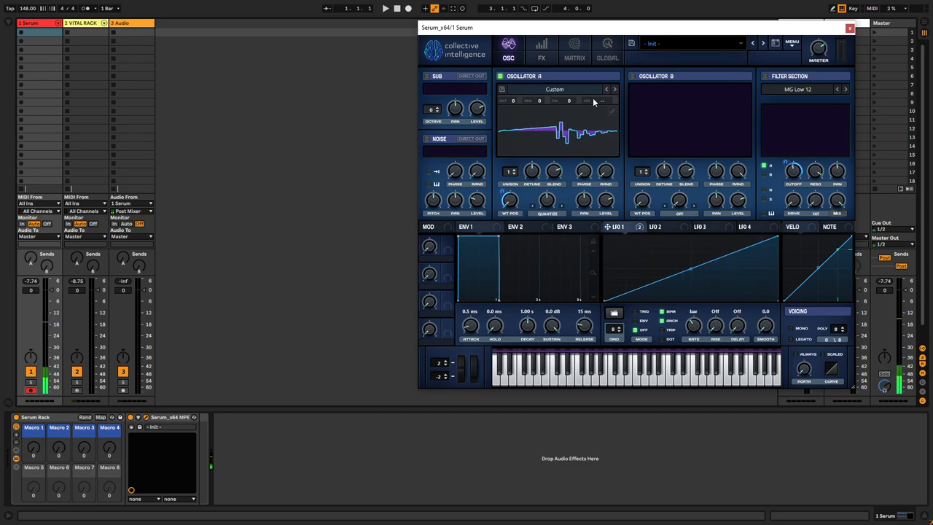
{"action": "mouse_move", "coordinate": [672, 84]}
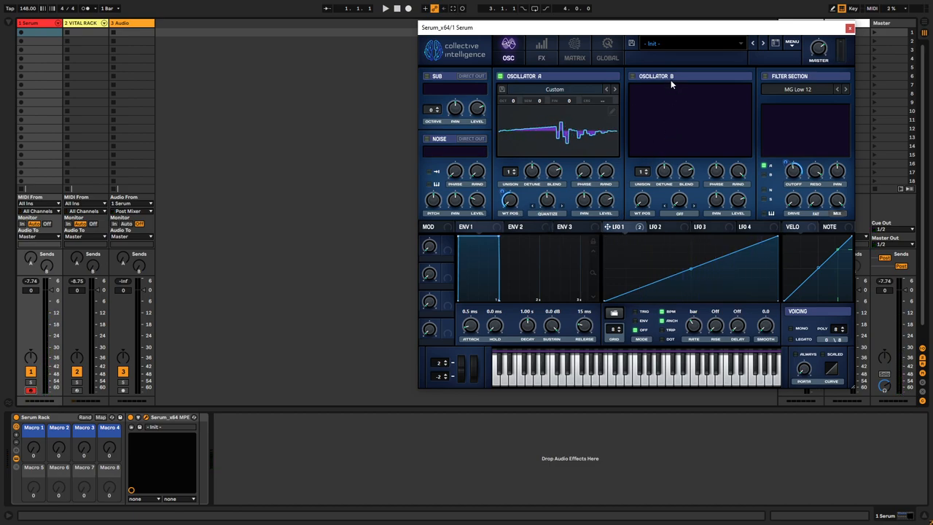
Copy the wavetable into Oscillator B and start exporting it as a 16-bit WAV
{"action": "left_click", "coordinate": [791, 42]}
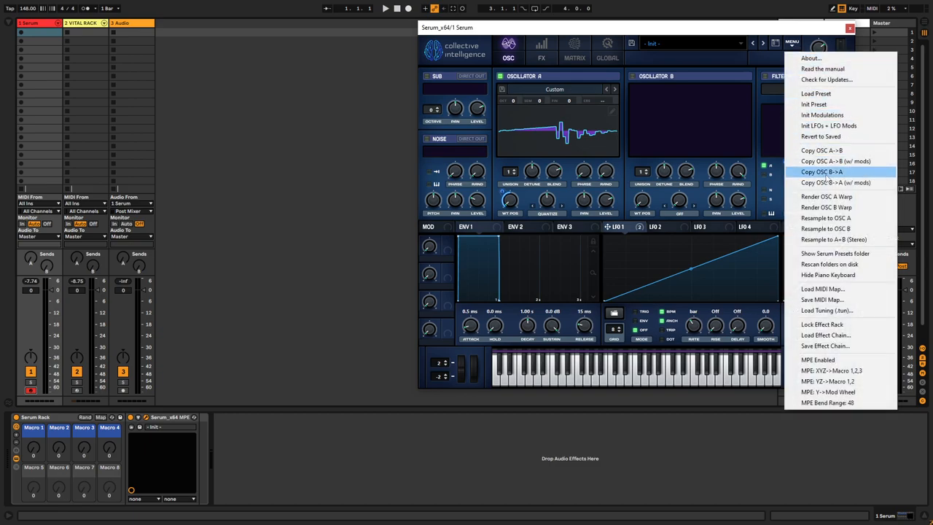
{"action": "mouse_move", "coordinate": [825, 229]}
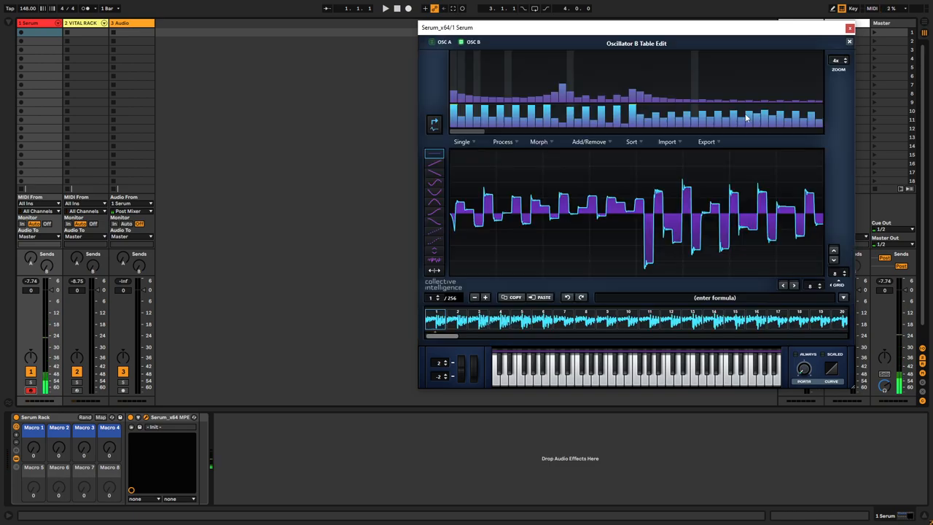
{"action": "left_click", "coordinate": [705, 142]}
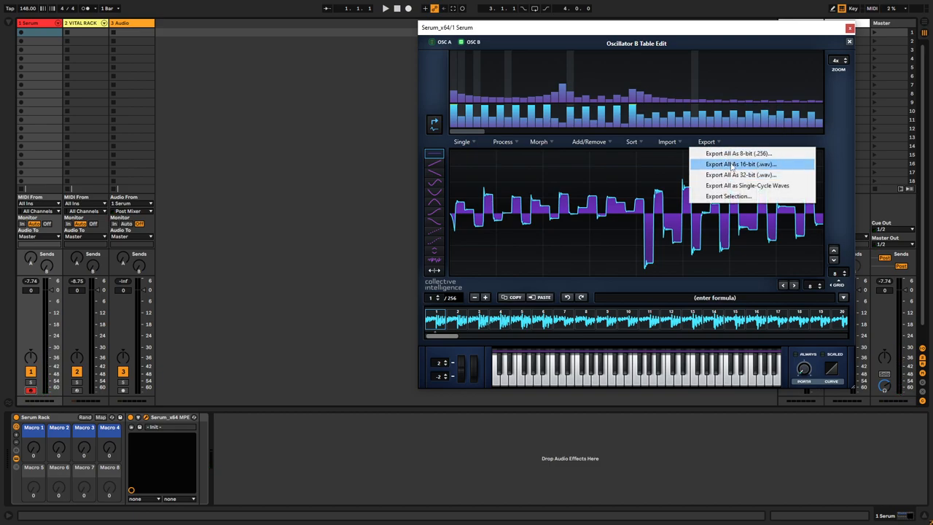
{"action": "mouse_move", "coordinate": [738, 153]}
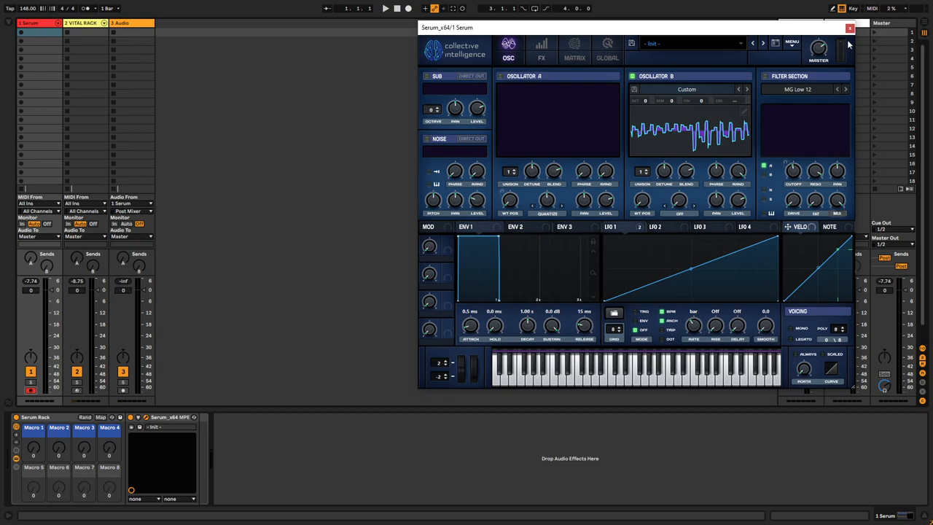
Load the Init Preset and set the filter type to Misc > Formant-I
{"action": "left_click", "coordinate": [791, 43]}
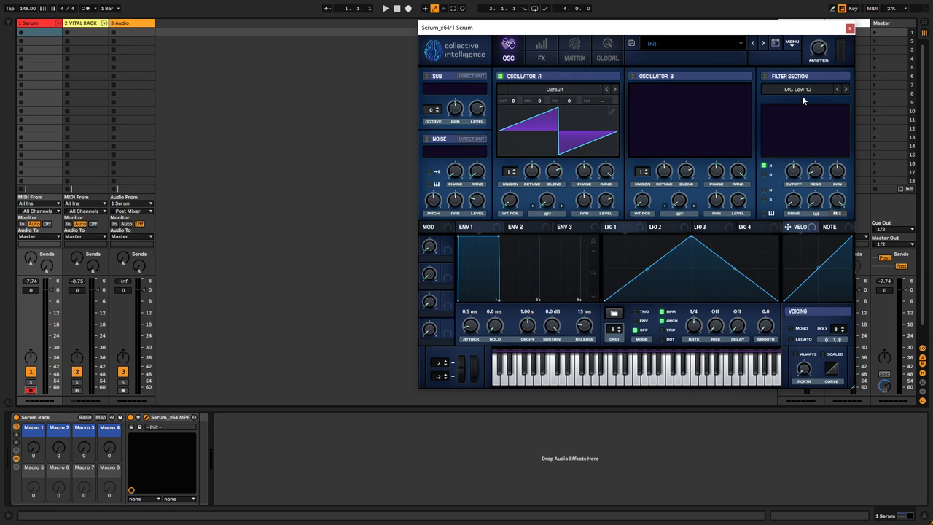
{"action": "left_click", "coordinate": [799, 88]}
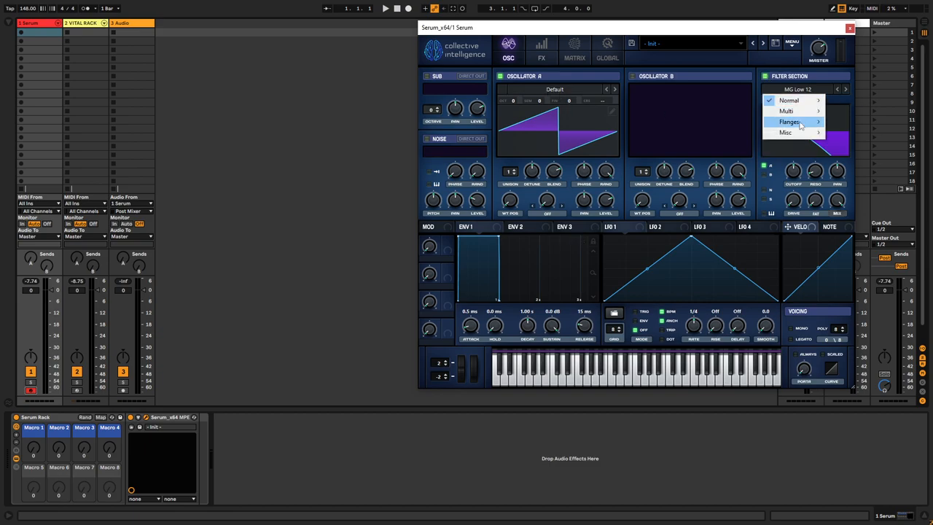
{"action": "mouse_move", "coordinate": [786, 131]}
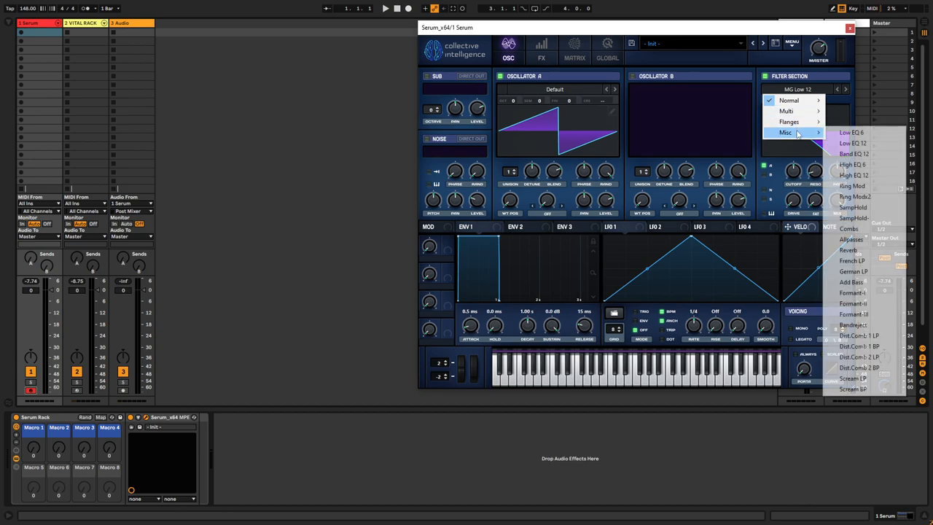
{"action": "left_click", "coordinate": [852, 291]}
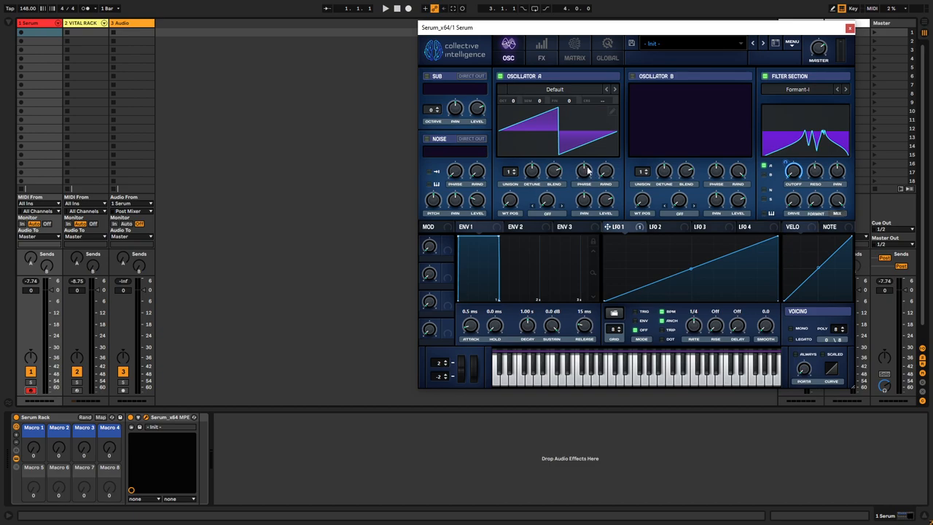
{"action": "mouse_move", "coordinate": [800, 47]}
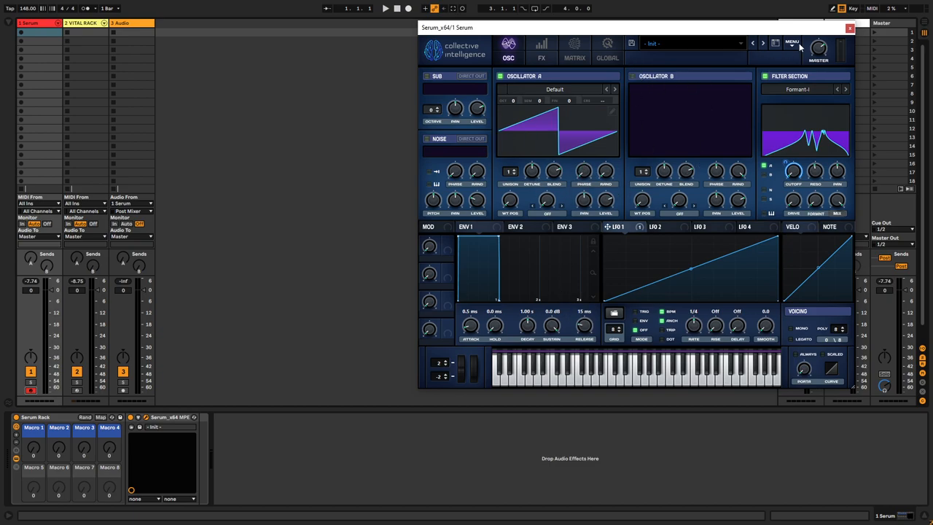
Resample the formant-filtered sound into Oscillator A, adjusting the filter and resampling again
{"action": "left_click", "coordinate": [793, 43]}
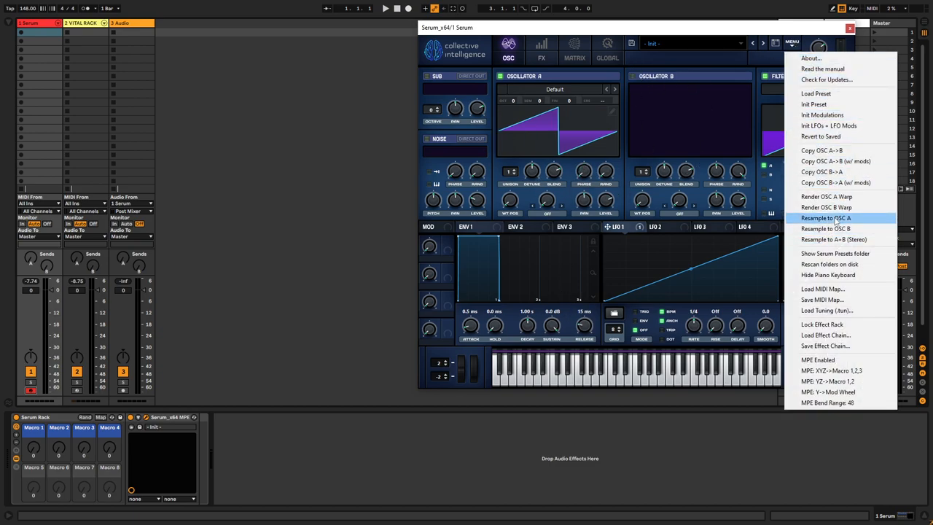
{"action": "left_click", "coordinate": [825, 218]}
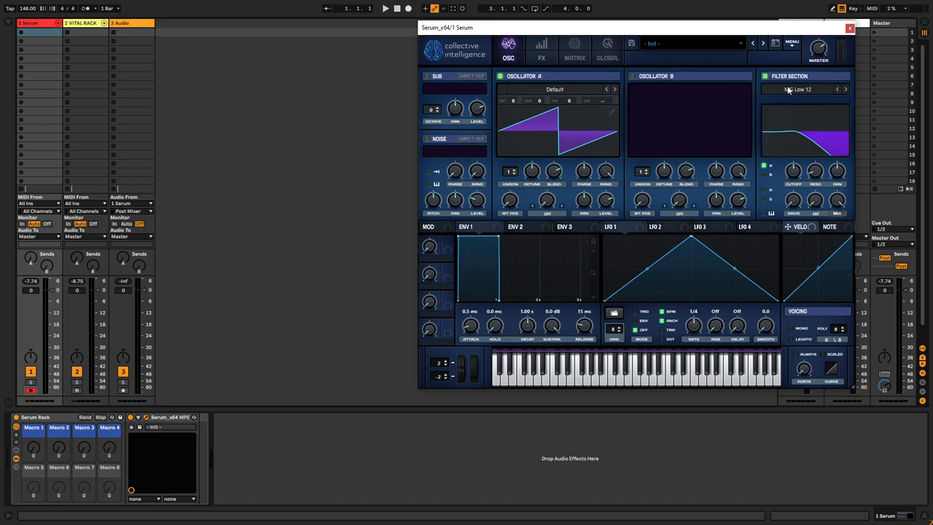
{"action": "left_click", "coordinate": [802, 89]}
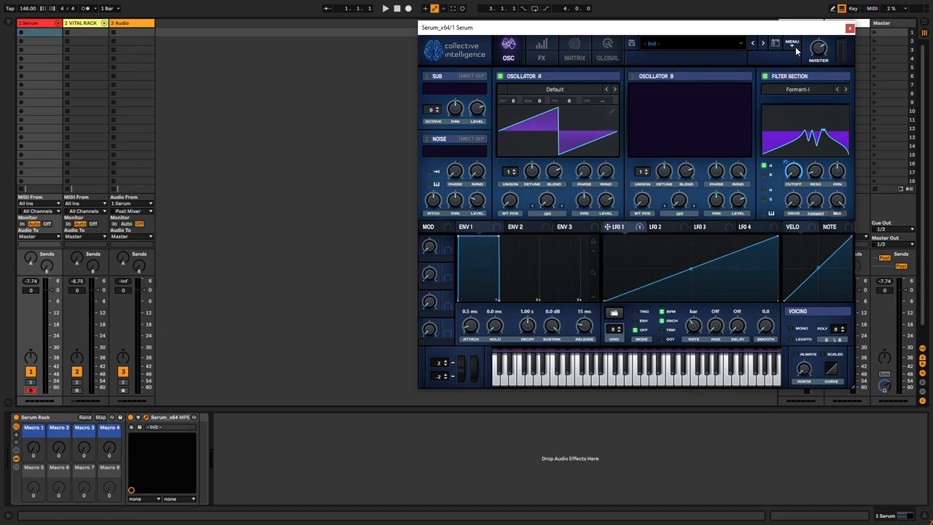
{"action": "left_click", "coordinate": [793, 43]}
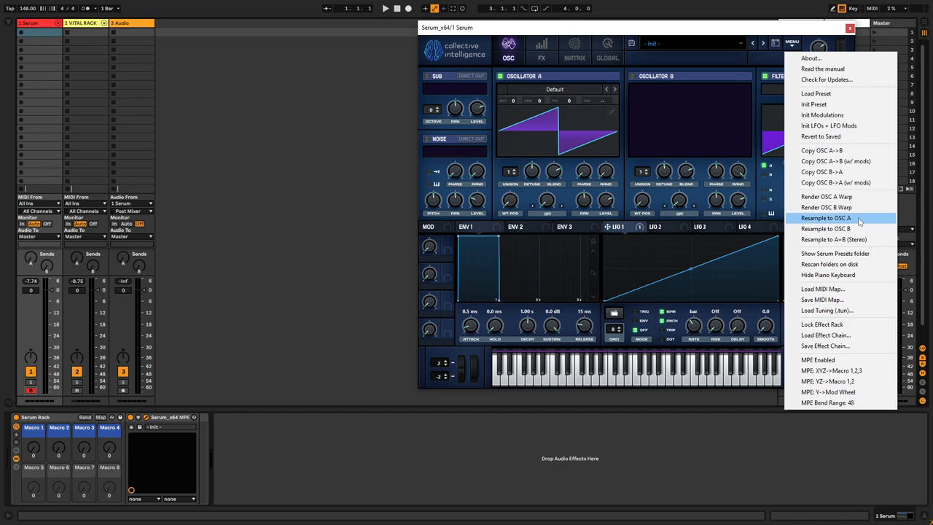
{"action": "left_click", "coordinate": [825, 218]}
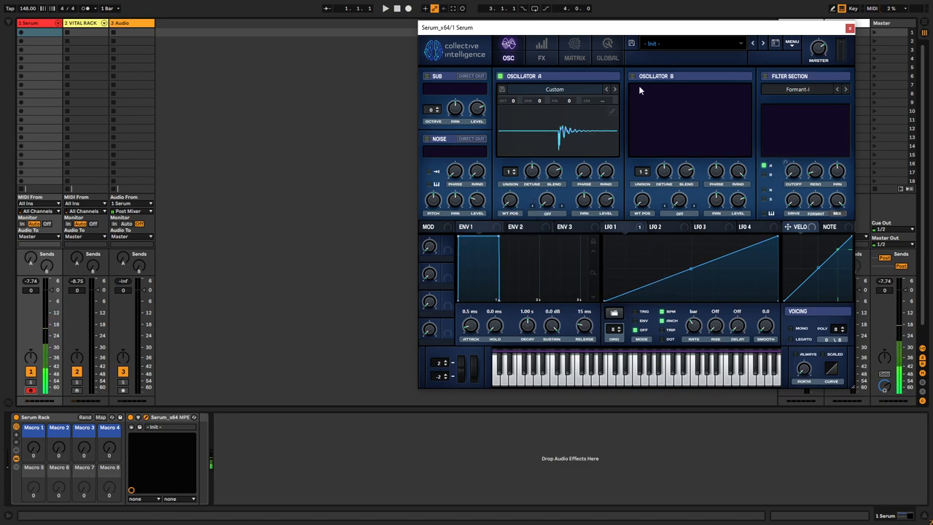
{"action": "mouse_move", "coordinate": [796, 50]}
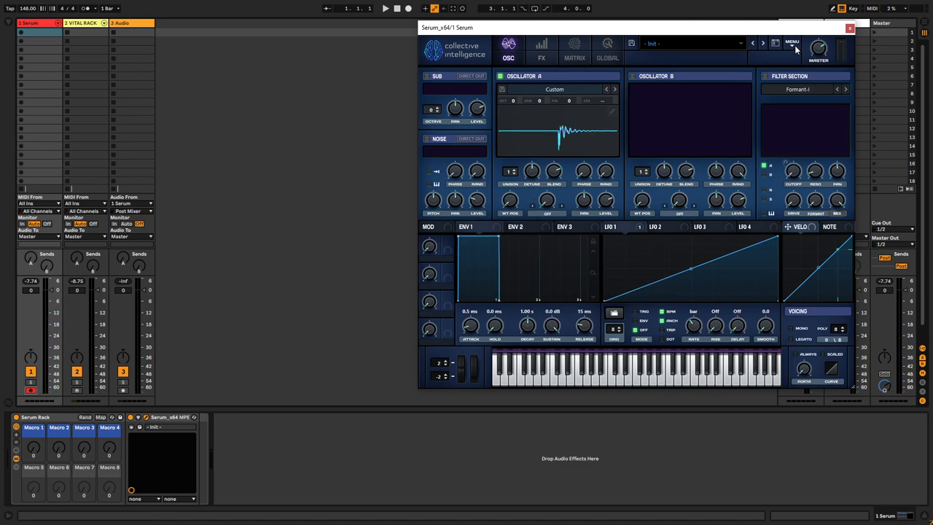
Reset Serum to the Init Preset and close the plugin window
{"action": "left_click", "coordinate": [793, 42]}
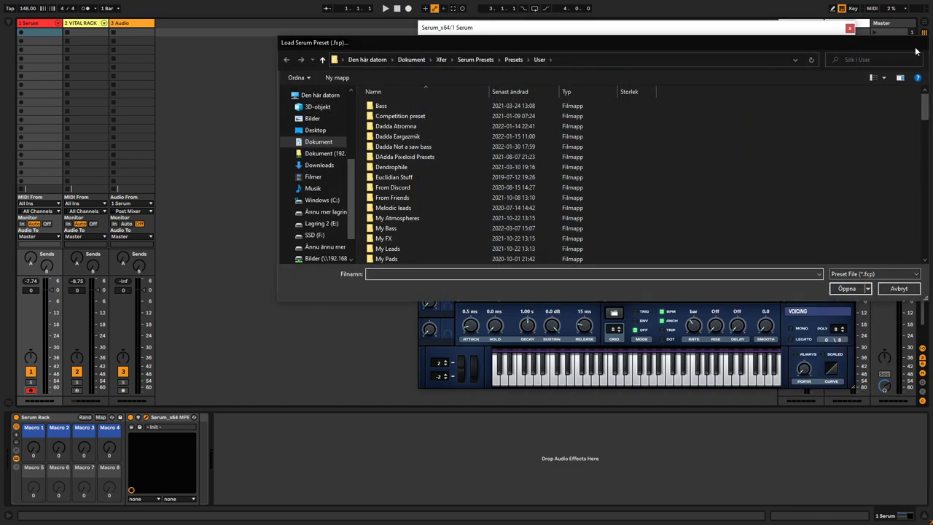
{"action": "left_click", "coordinate": [898, 288]}
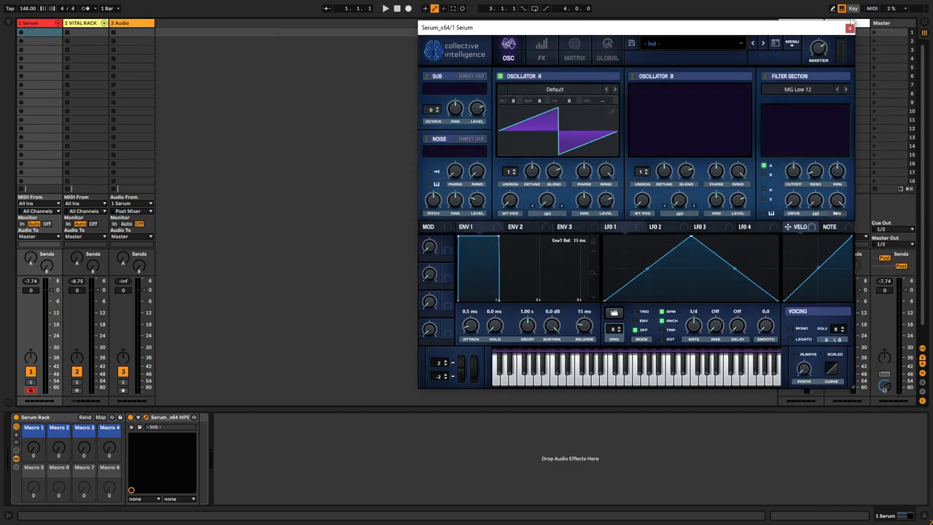
{"action": "left_click", "coordinate": [848, 28]}
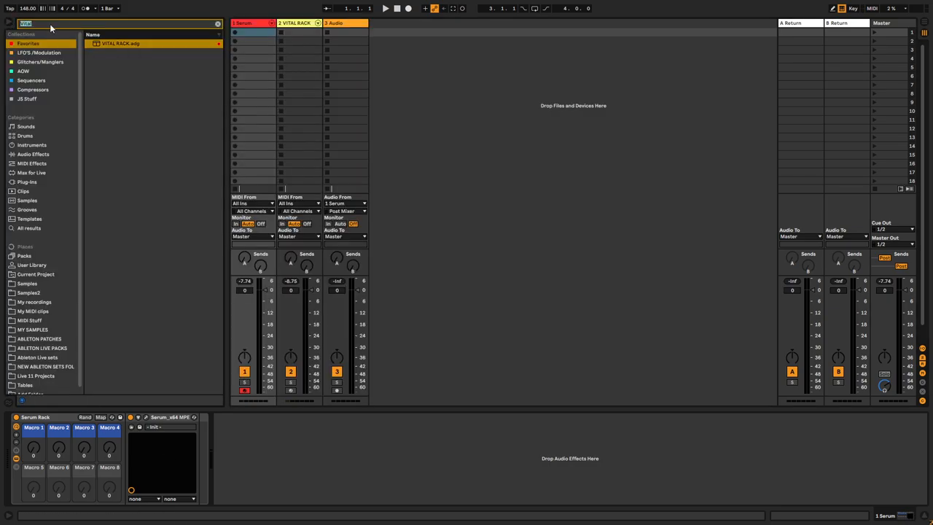
Search 'rift fi', load RIFT Filter Lite onto the Serum track and choose the Mid Vowel formant filter
{"action": "type", "text": "rift filter"}
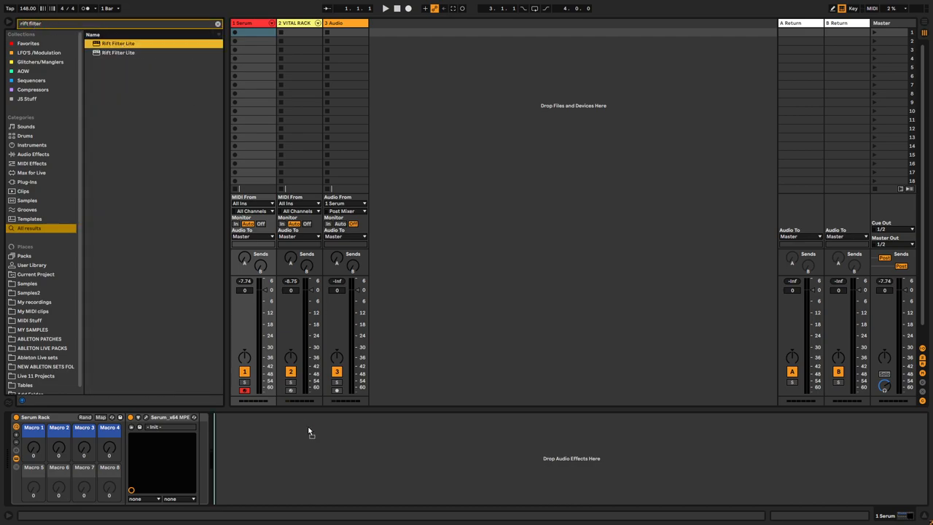
{"action": "double_click", "coordinate": [118, 43]}
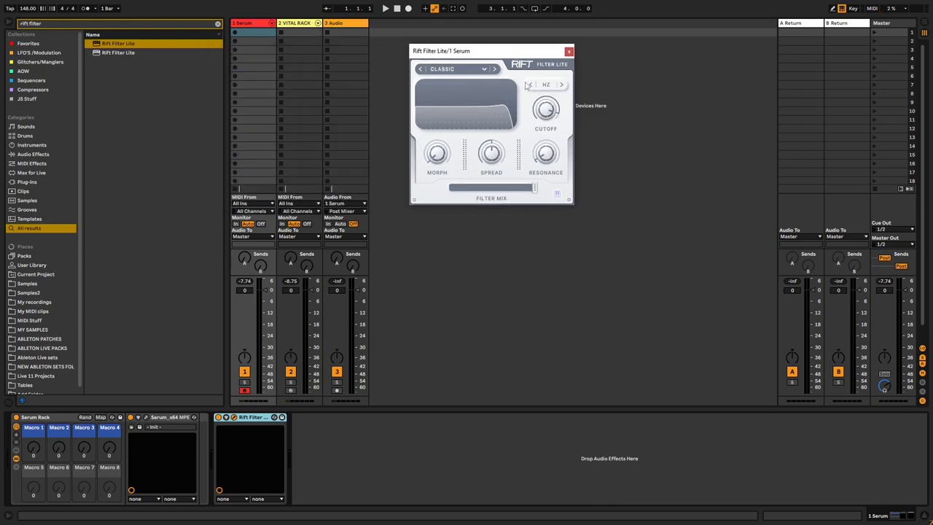
{"action": "left_click", "coordinate": [451, 69]}
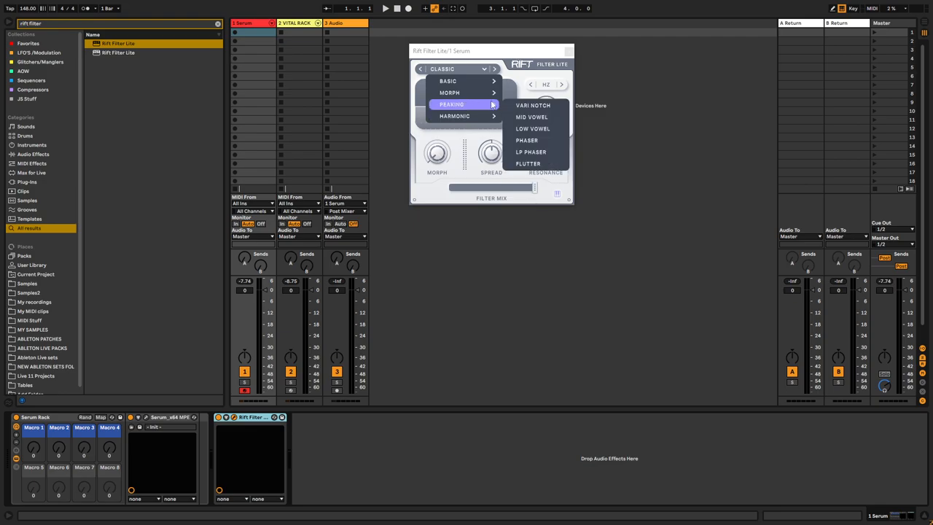
{"action": "left_click", "coordinate": [532, 117]}
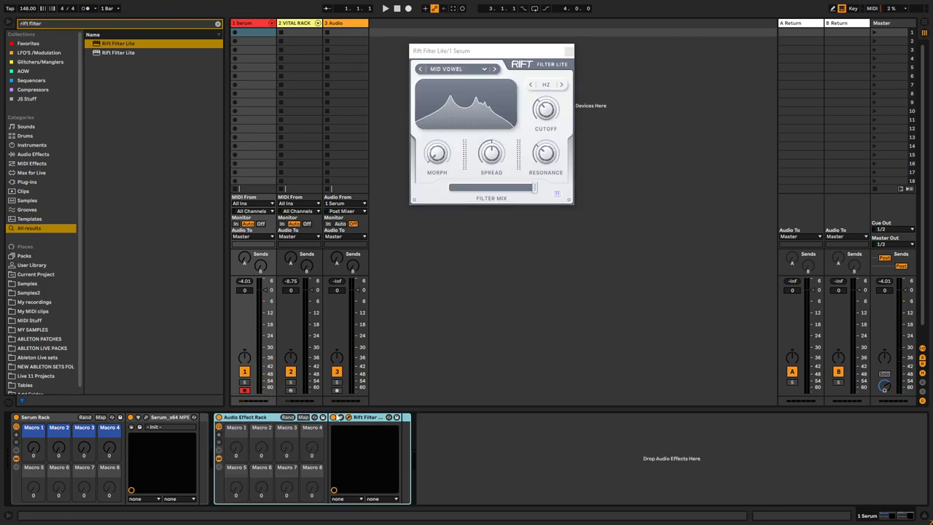
Enter Configure mode on RIFT Filter Lite to expose Morph, Cutoff and Resonance for macro mapping
{"action": "left_click", "coordinate": [459, 417]}
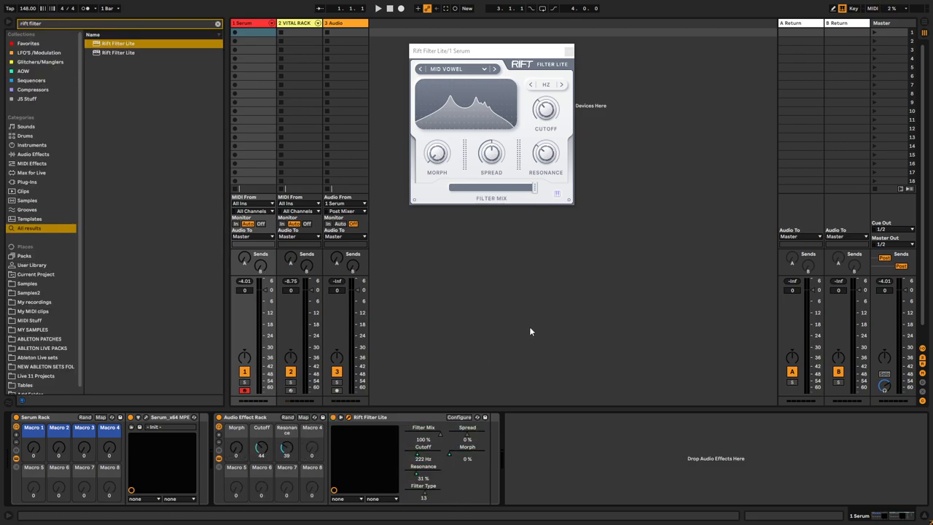
{"action": "mouse_move", "coordinate": [264, 35]}
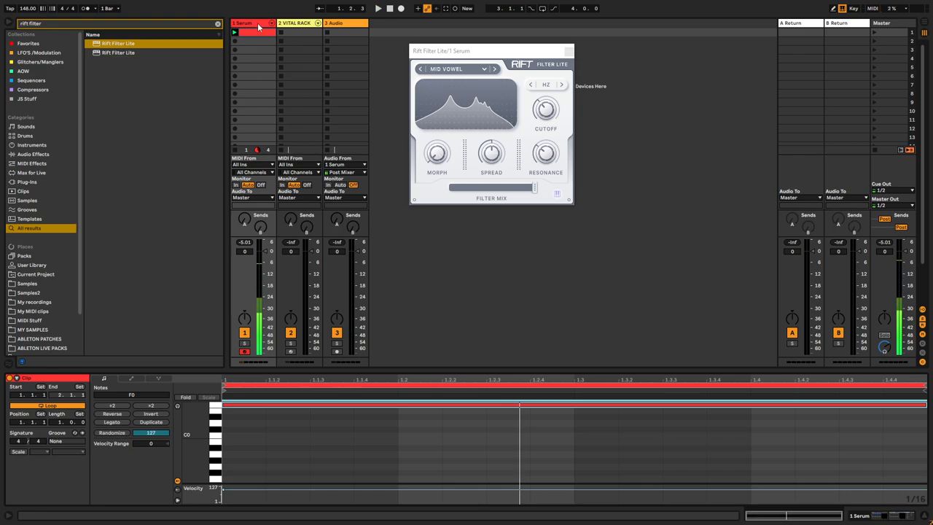
Switch to Arrangement View and create a two-bar MIDI clip on the Serum track at bars 49–51
{"action": "key", "text": "Tab"}
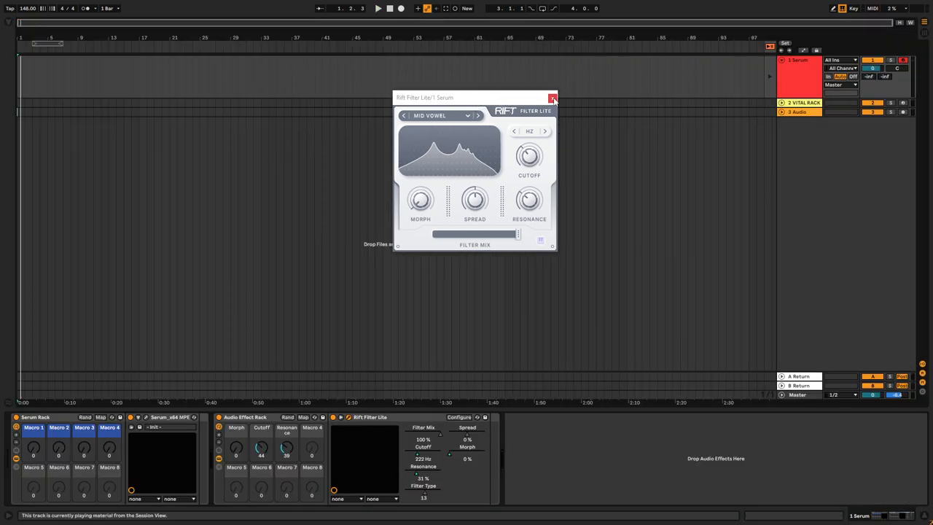
{"action": "left_click", "coordinate": [552, 97]}
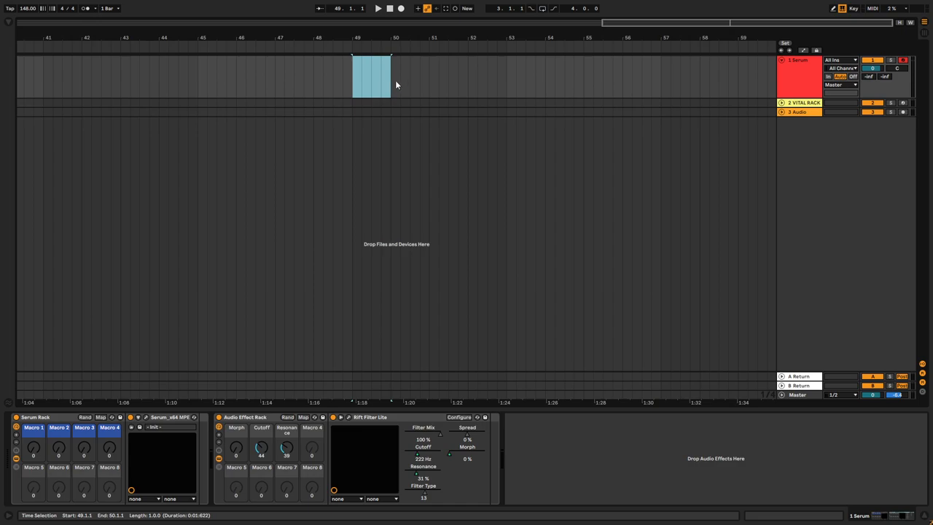
{"action": "left_click_drag", "start_coordinate": [391, 73], "coordinate": [430, 73]}
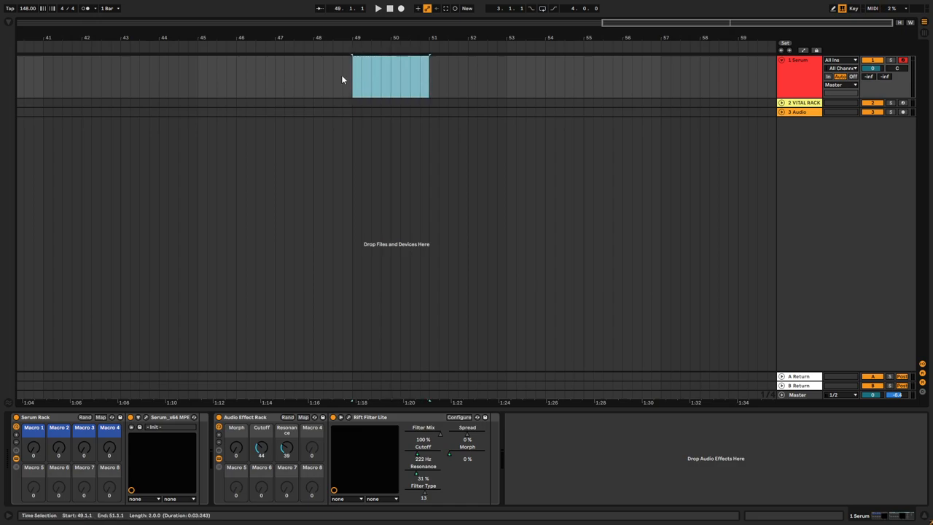
{"action": "double_click", "coordinate": [390, 76]}
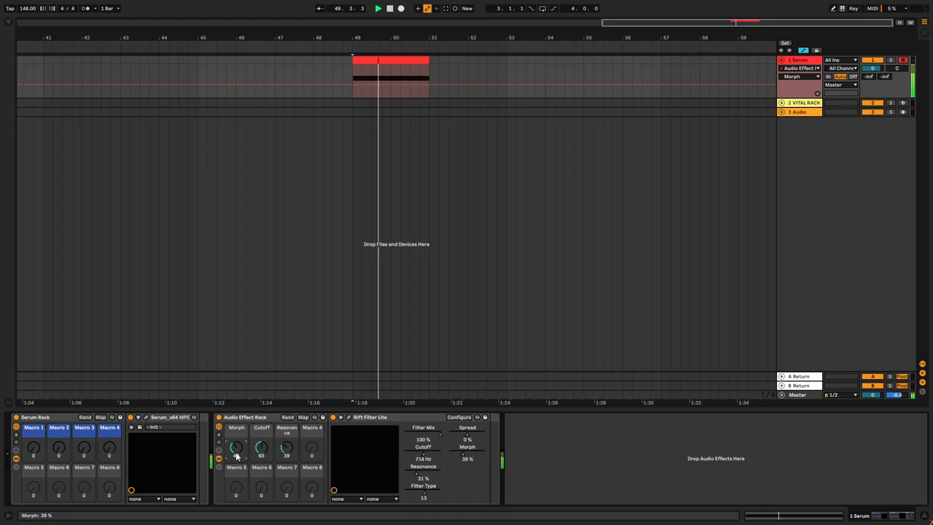
Show the Morph macro's automation lane for drawing the rising ramp
{"action": "right_click", "coordinate": [261, 446]}
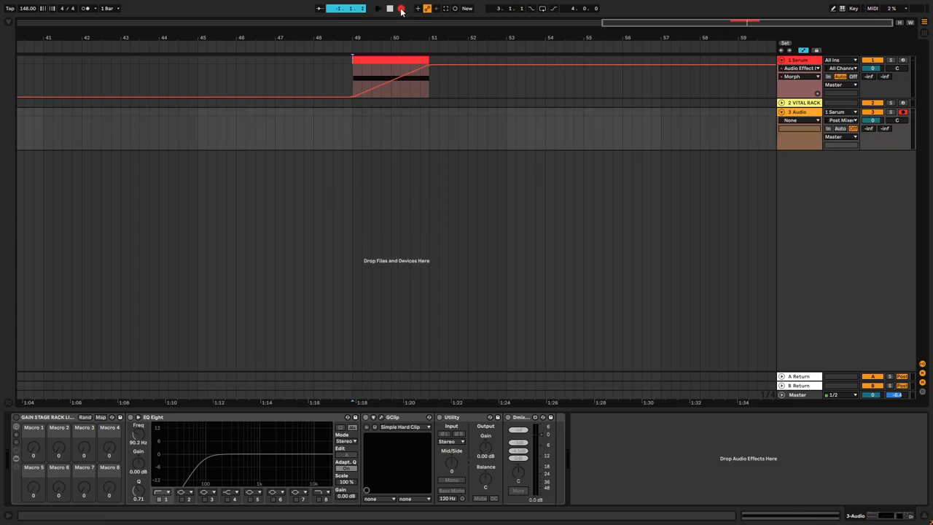
Record the morphing filter sweep onto the audio track for use in Vital
{"action": "left_click", "coordinate": [378, 8]}
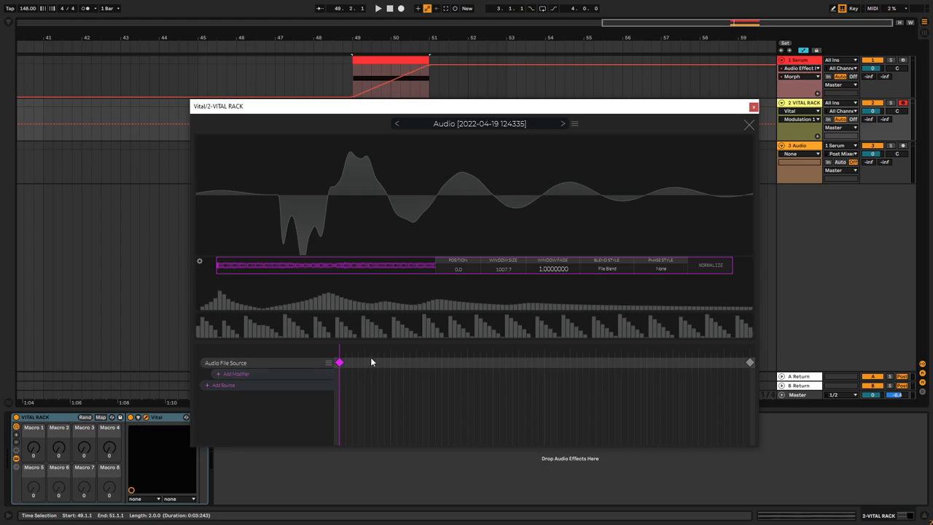
Add a Phase Shift modifier to phase-correct the imported audio wavetable
{"action": "left_click", "coordinate": [233, 373]}
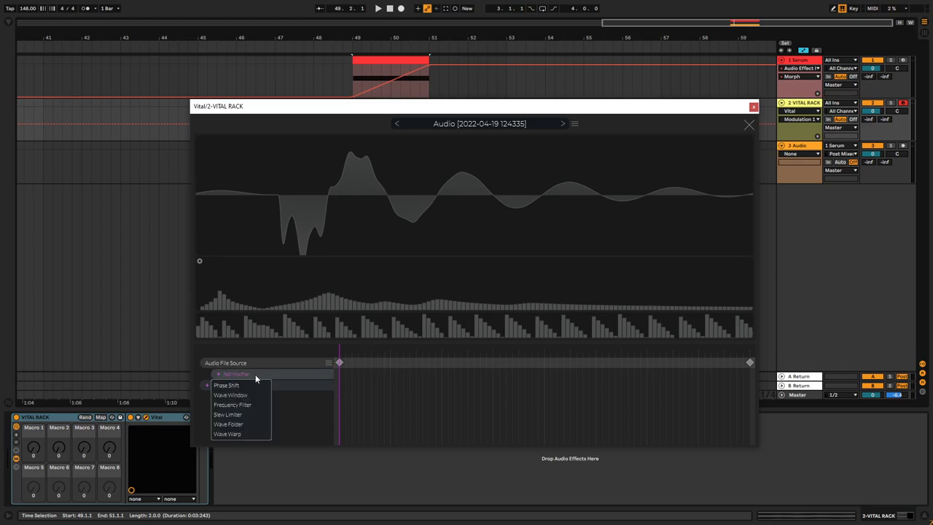
{"action": "left_click", "coordinate": [226, 384]}
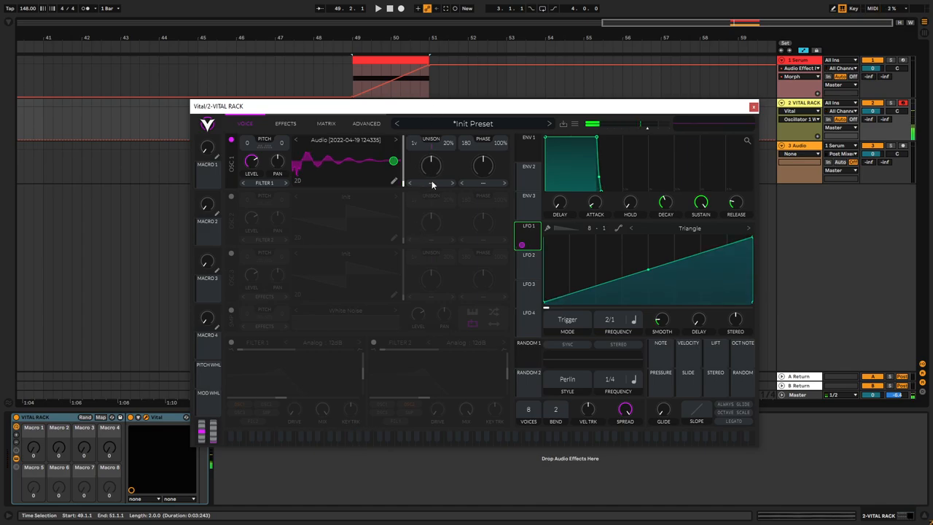
{"action": "mouse_move", "coordinate": [432, 164]}
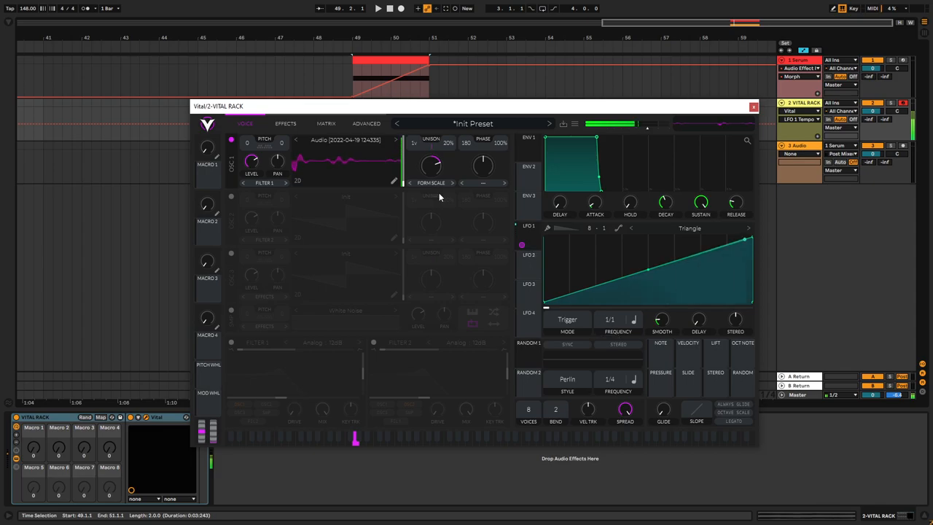
Audition different warp styles and amounts on oscillator 1's vowel wavetable
{"action": "left_click_drag", "start_coordinate": [431, 165], "coordinate": [431, 162]}
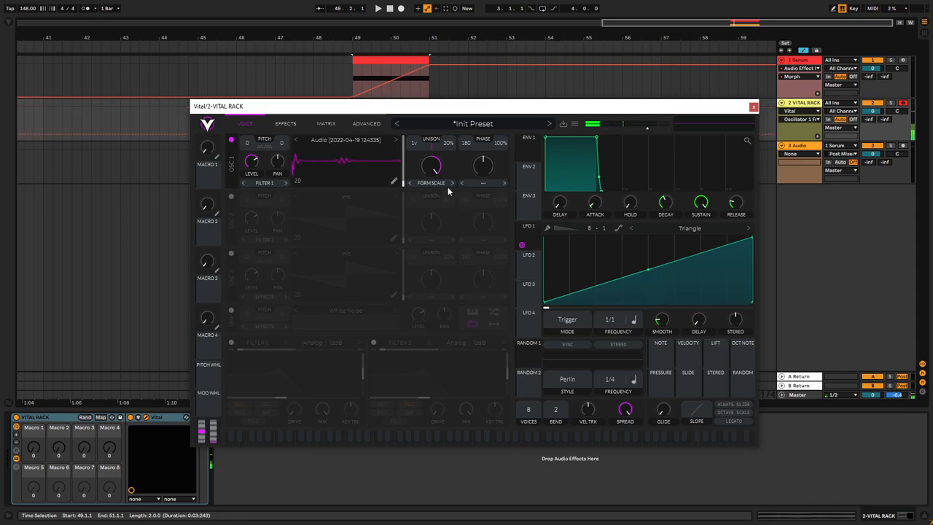
{"action": "left_click_drag", "start_coordinate": [431, 166], "coordinate": [432, 175]}
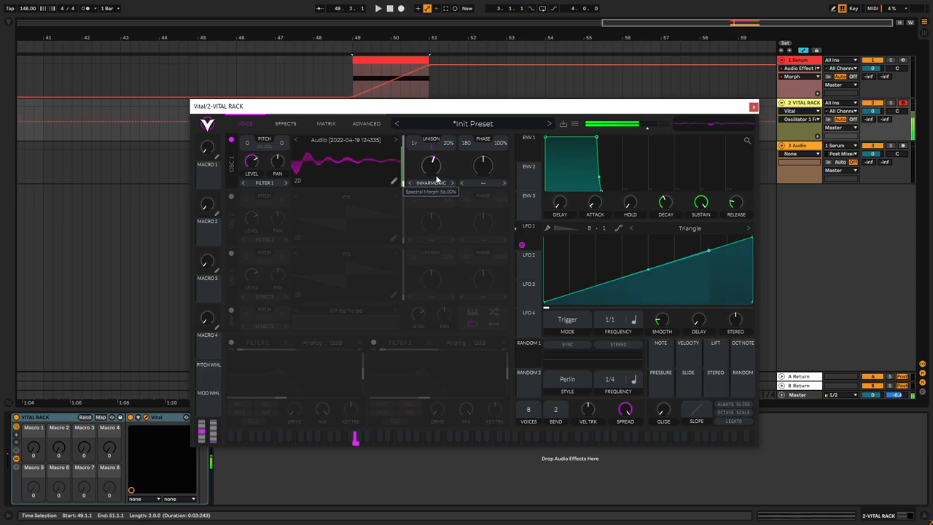
{"action": "left_click_drag", "start_coordinate": [435, 168], "coordinate": [434, 162]}
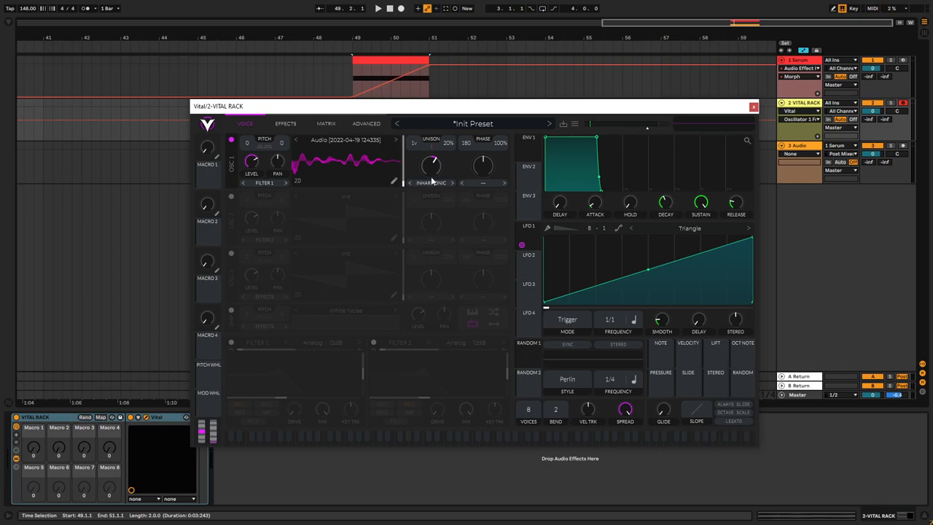
{"action": "left_click_drag", "start_coordinate": [432, 164], "coordinate": [431, 153]}
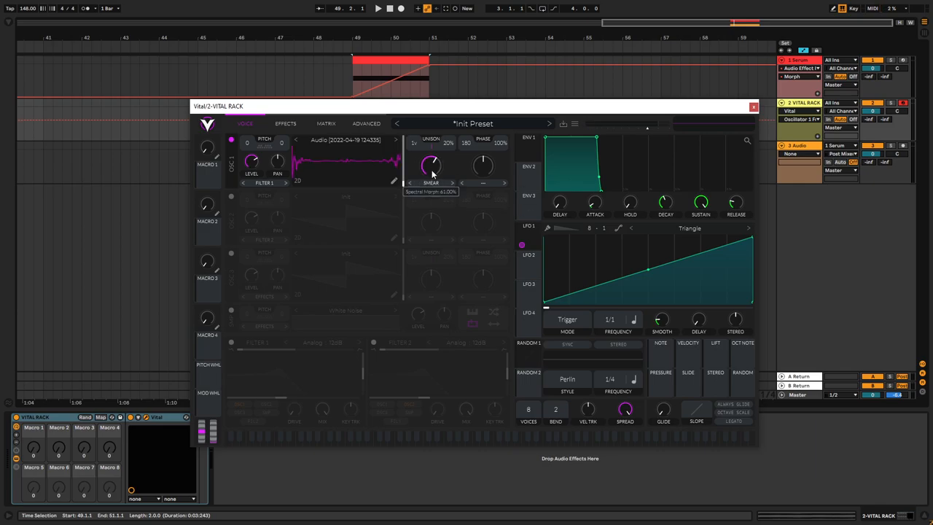
{"action": "left_click_drag", "start_coordinate": [430, 163], "coordinate": [428, 175]}
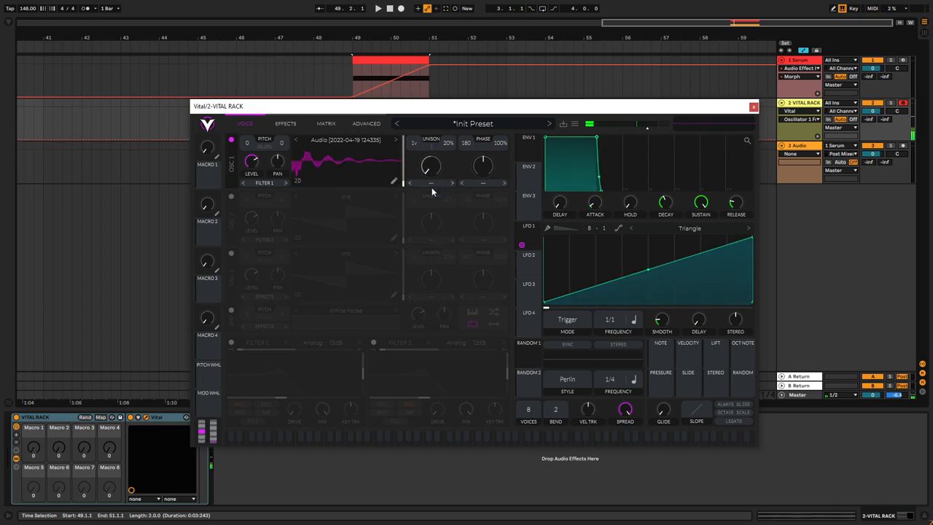
Choose the Quantize warp for oscillator 1 and set its amount
{"action": "left_click", "coordinate": [483, 181]}
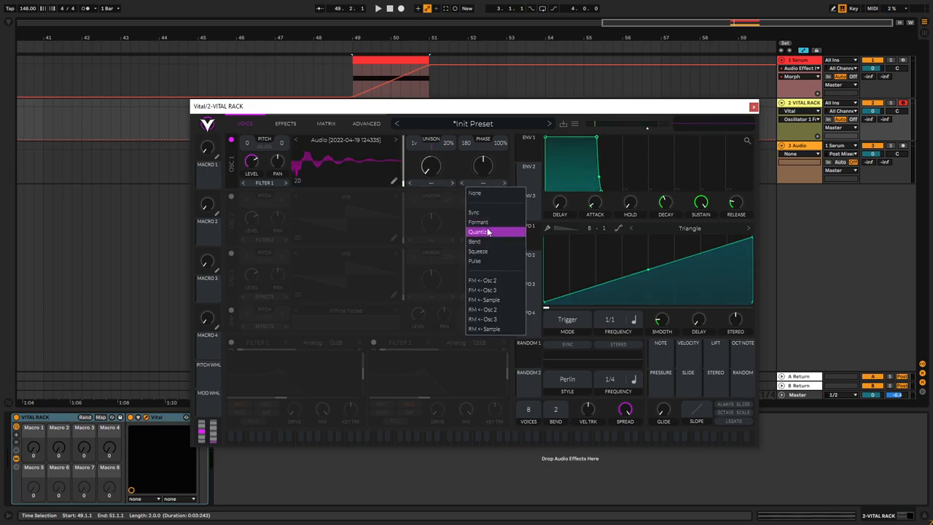
{"action": "left_click", "coordinate": [478, 232]}
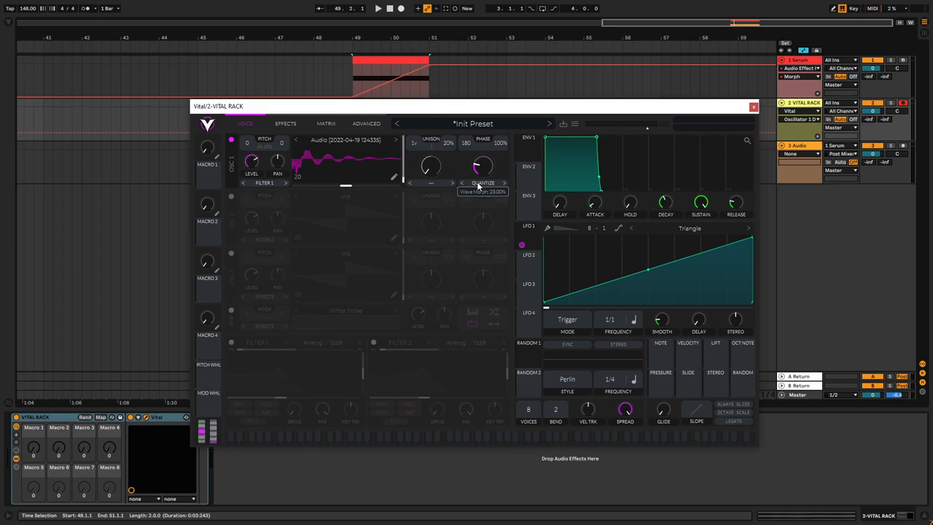
{"action": "left_click_drag", "start_coordinate": [480, 166], "coordinate": [481, 157]}
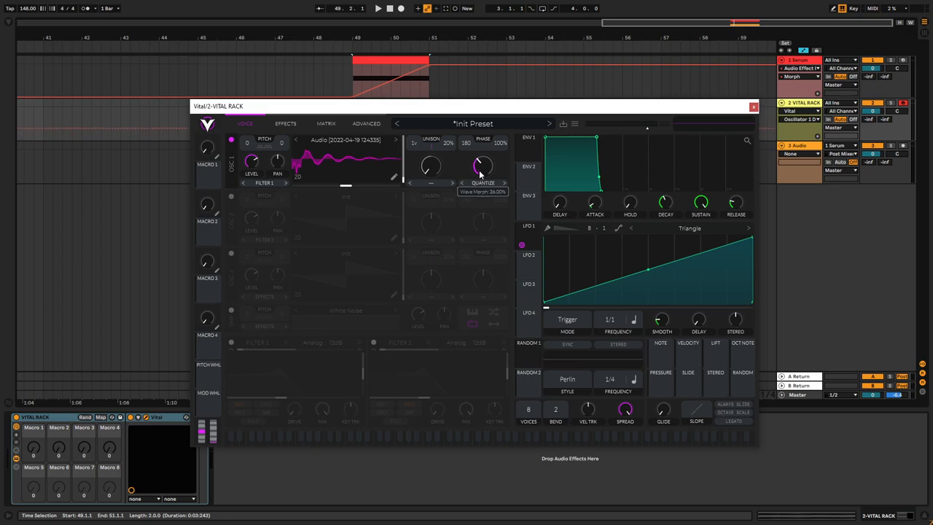